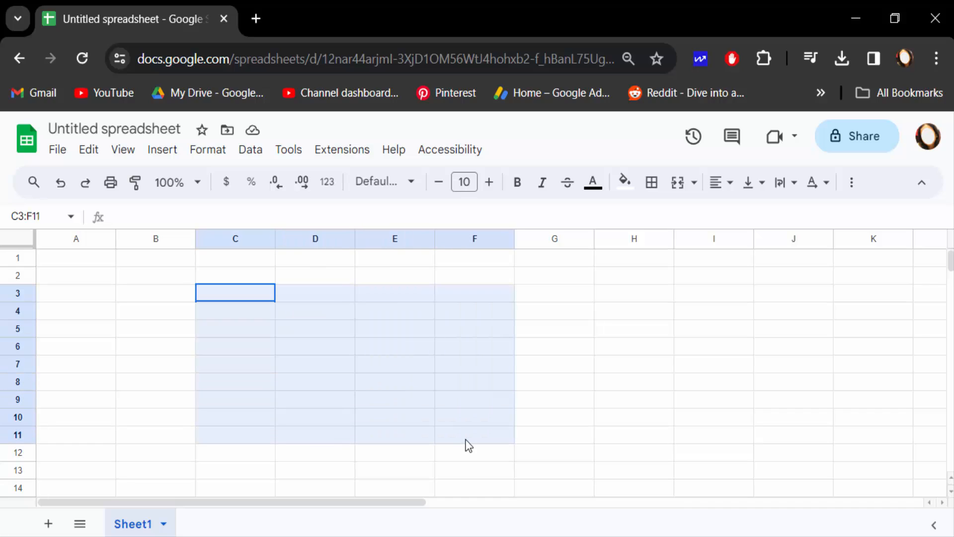
Select the range B2:F13 on Sheet1.
{"action": "left_click_drag", "start_coordinate": [468, 441], "coordinate": [494, 453]}
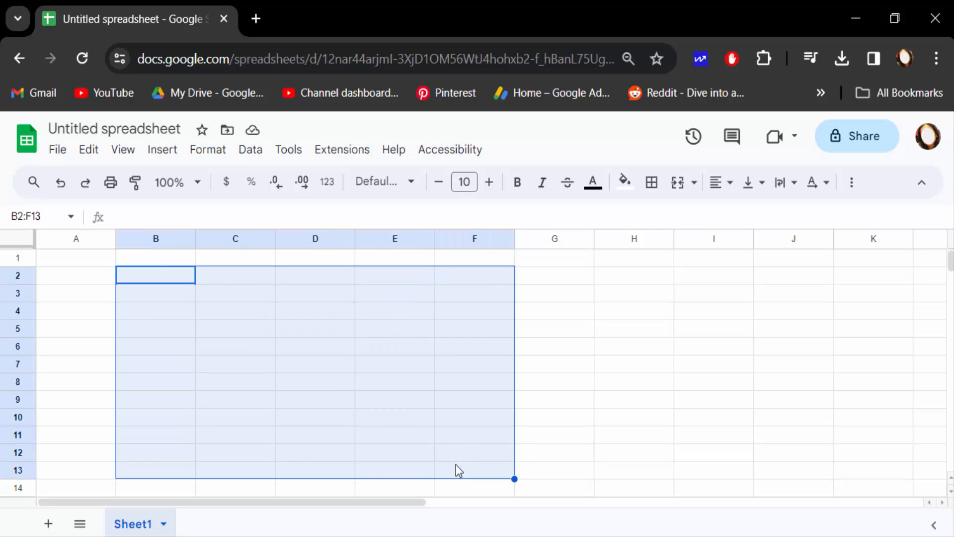
Apply all borders to every cell in B2:F13.
{"action": "left_click", "coordinate": [651, 182]}
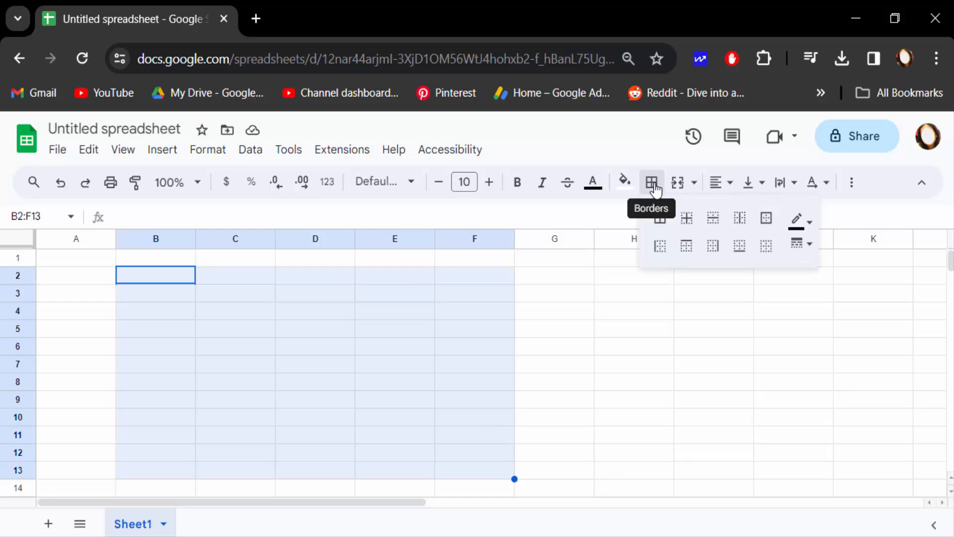
{"action": "mouse_move", "coordinate": [661, 219]}
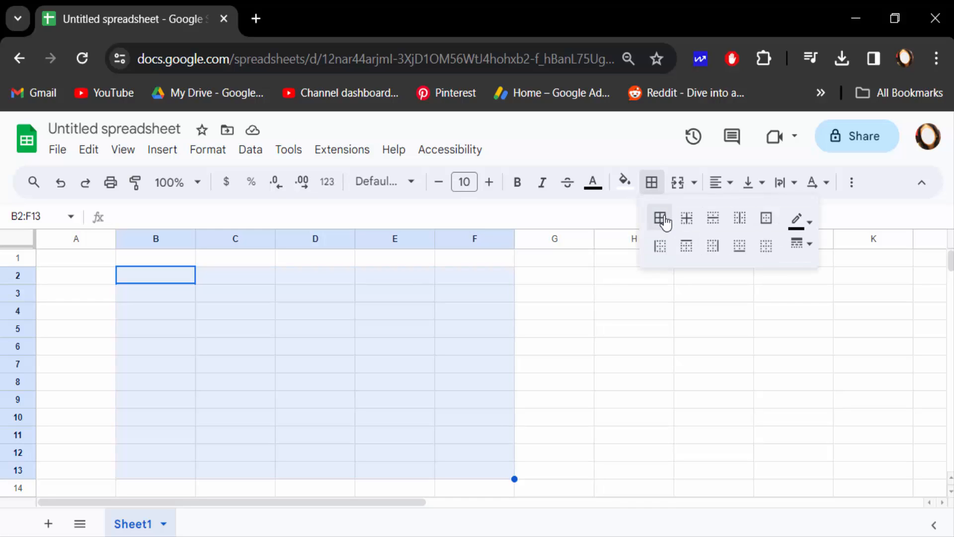
{"action": "left_click", "coordinate": [660, 218]}
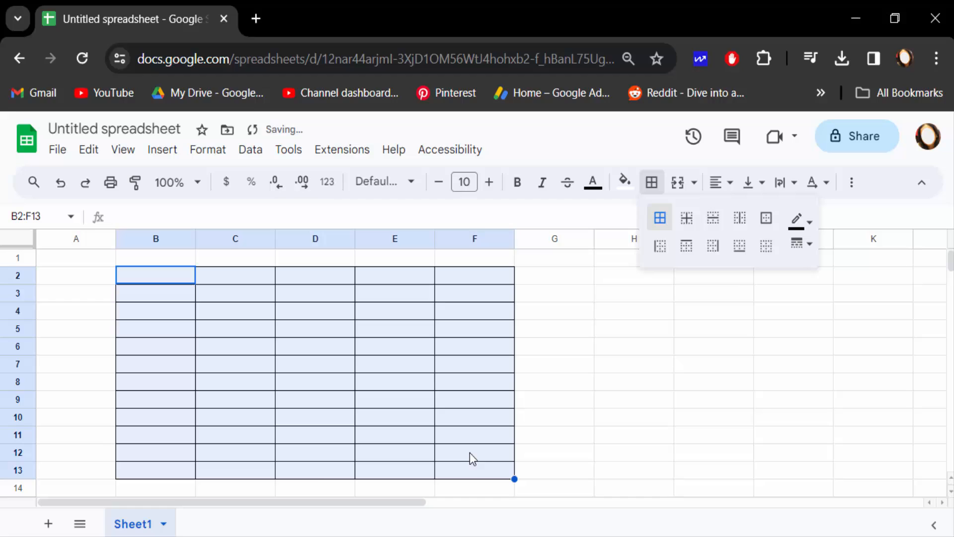
{"action": "mouse_move", "coordinate": [491, 307]}
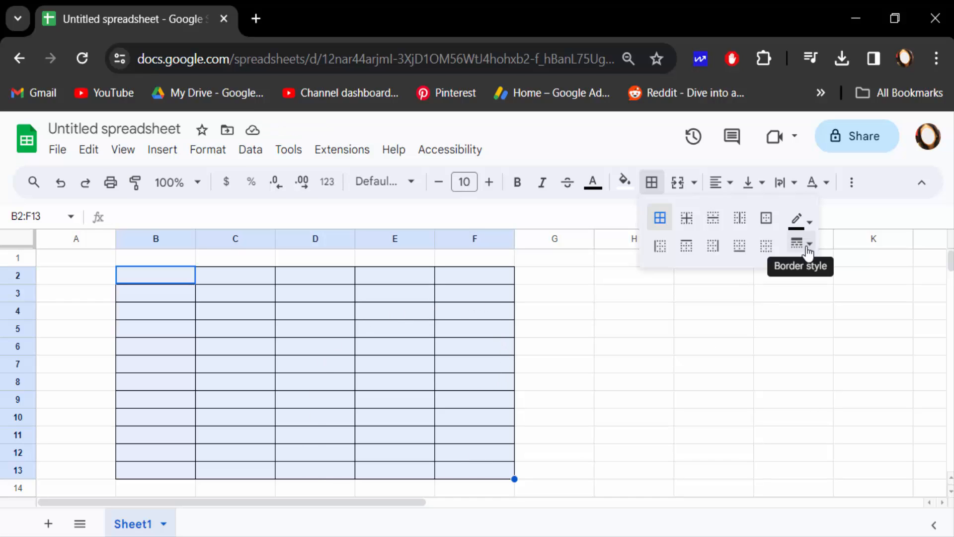
Change the B2:F13 border line style, trying dotted and then dashed lines.
{"action": "left_click", "coordinate": [802, 243]}
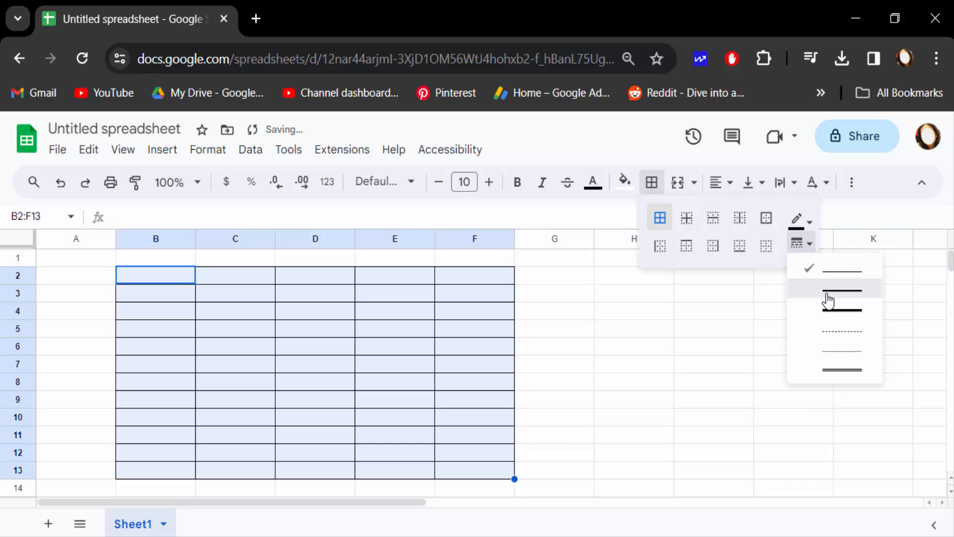
{"action": "left_click", "coordinate": [843, 290]}
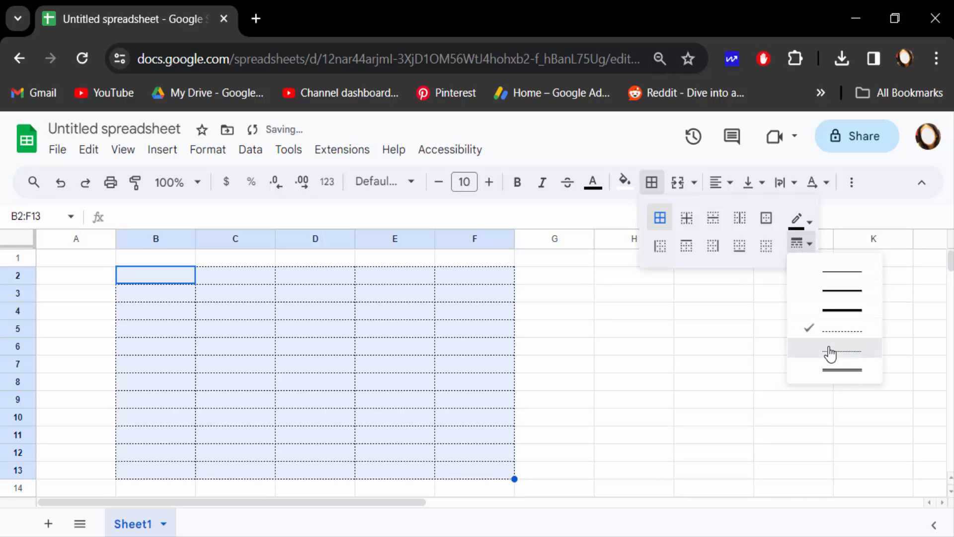
{"action": "left_click", "coordinate": [843, 347]}
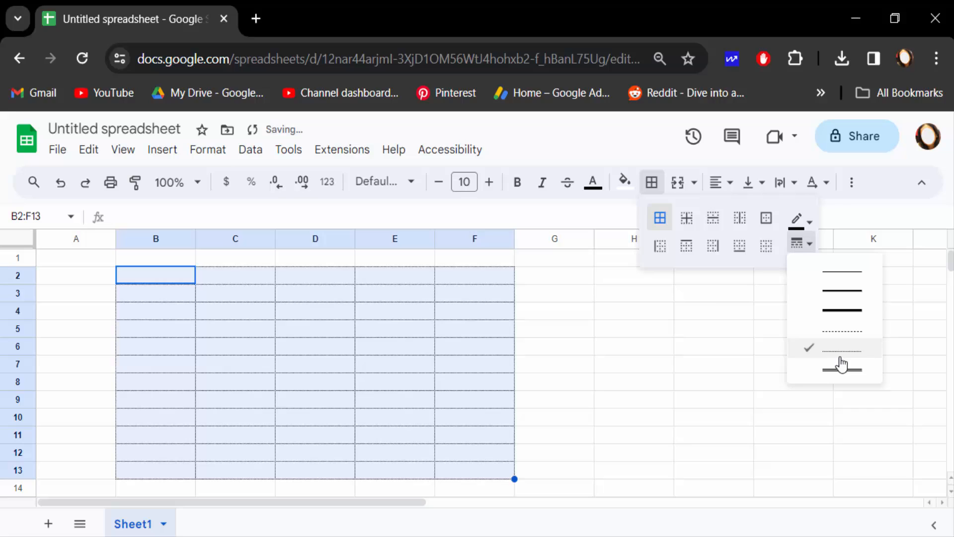
{"action": "left_click", "coordinate": [842, 311]}
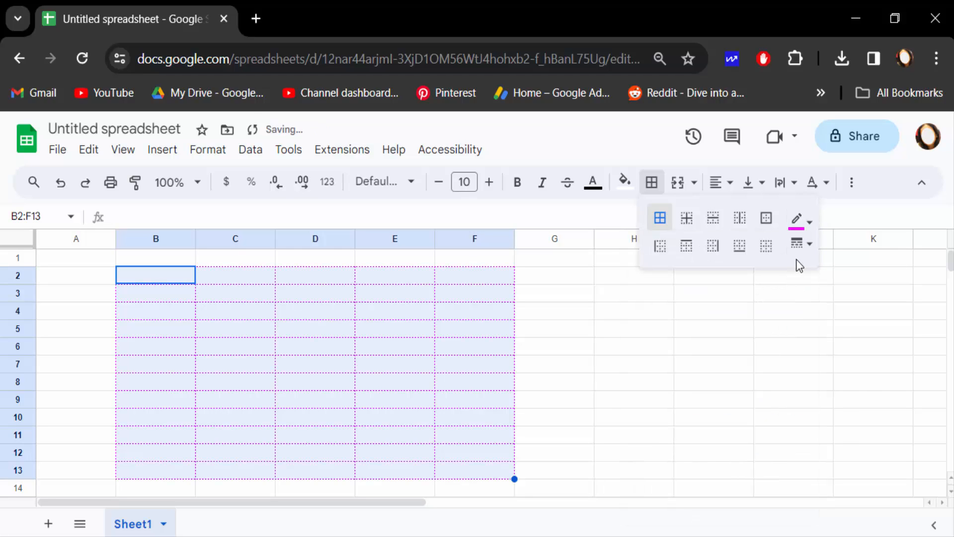
Make the magenta B2:F13 borders thick and dismiss the border panel.
{"action": "left_click", "coordinate": [659, 218]}
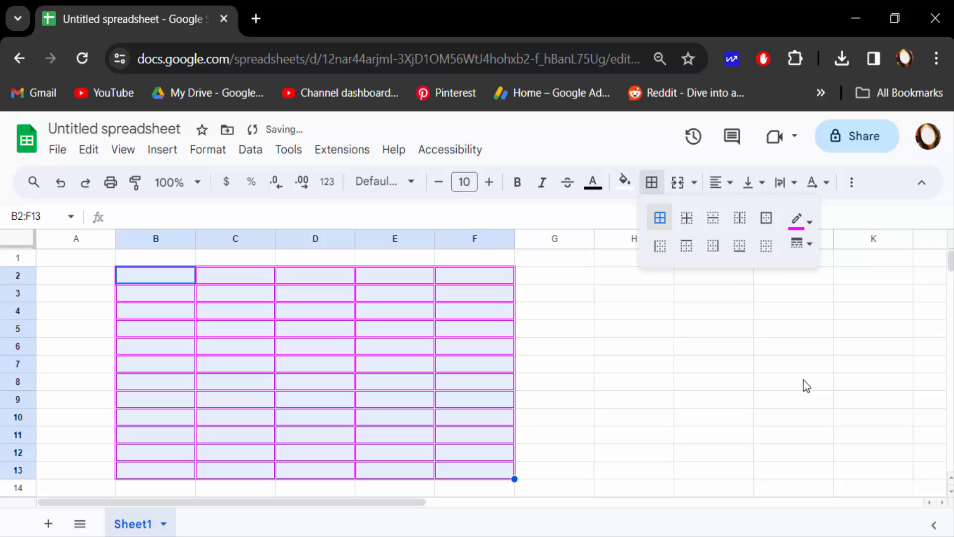
{"action": "left_click", "coordinate": [634, 364]}
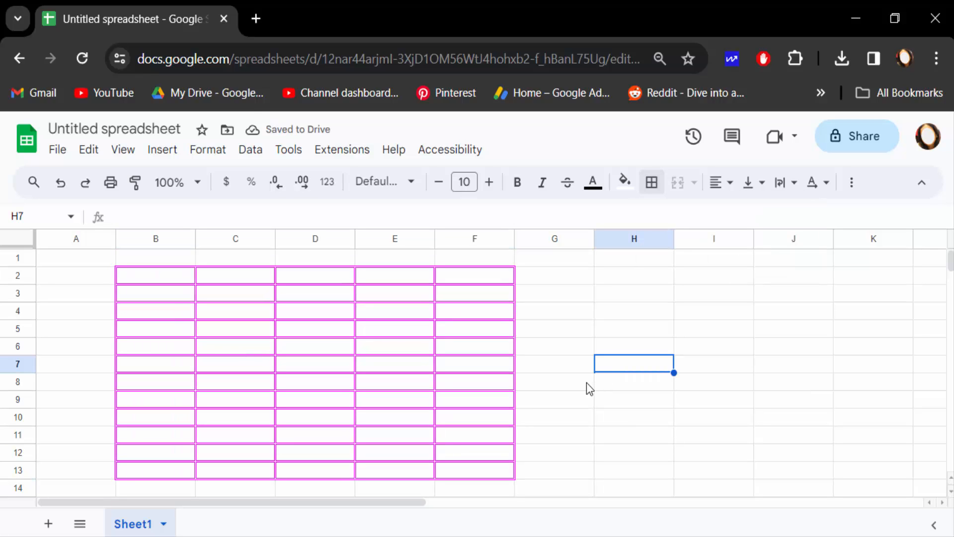